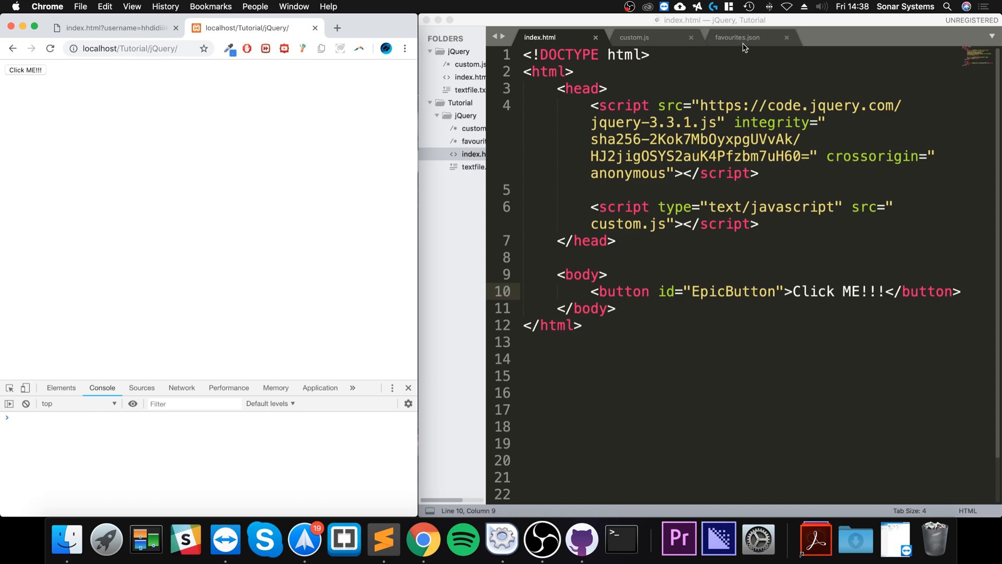
Review favourites.json, pointing out the object braces and the game key.
left_click(735, 38)
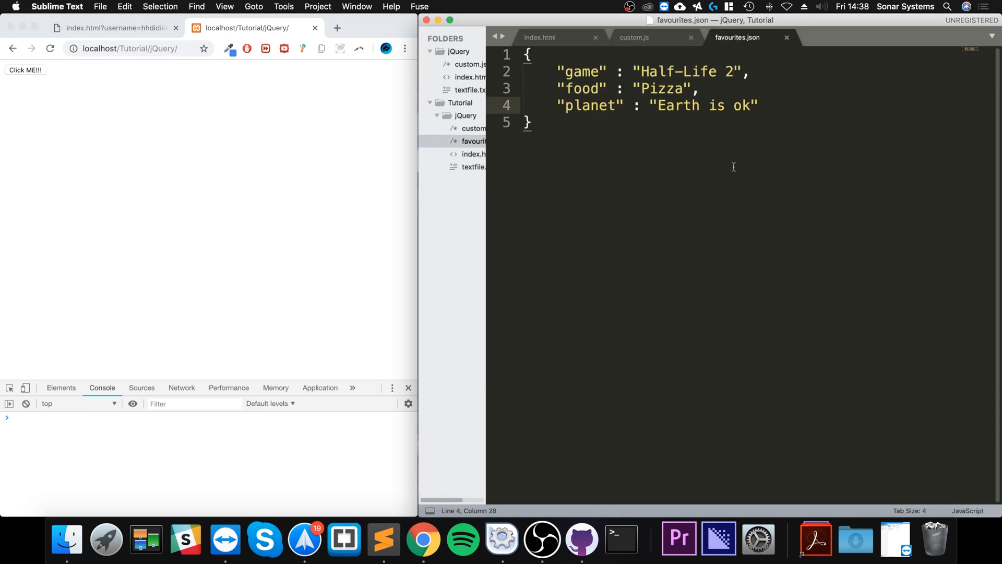
mouse_move(650, 147)
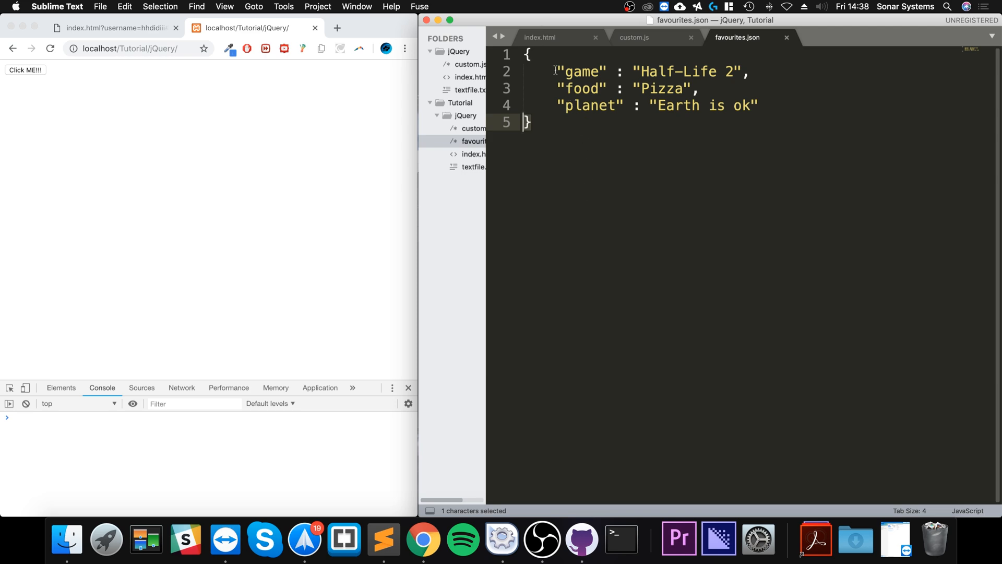
double_click(582, 72)
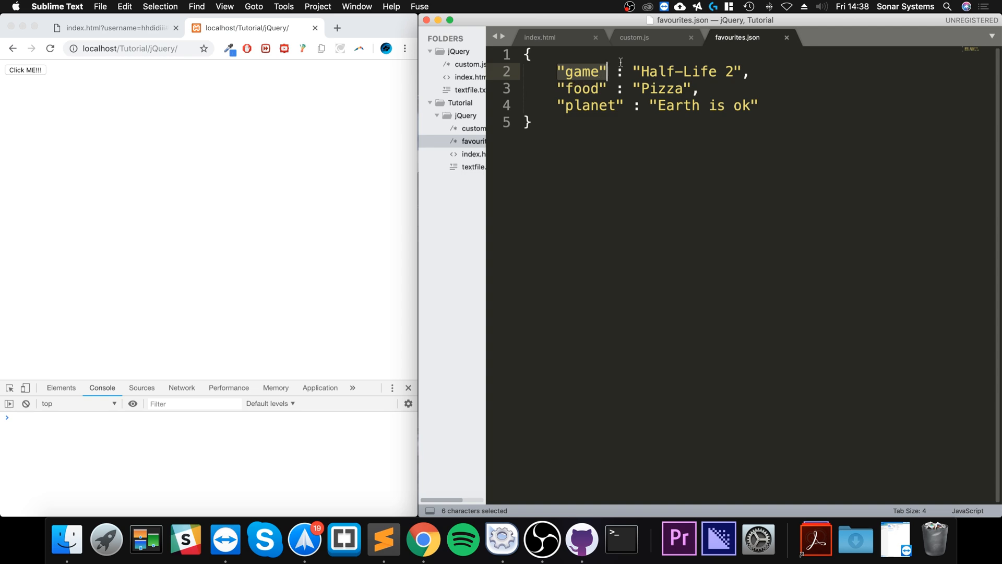
double_click(661, 72)
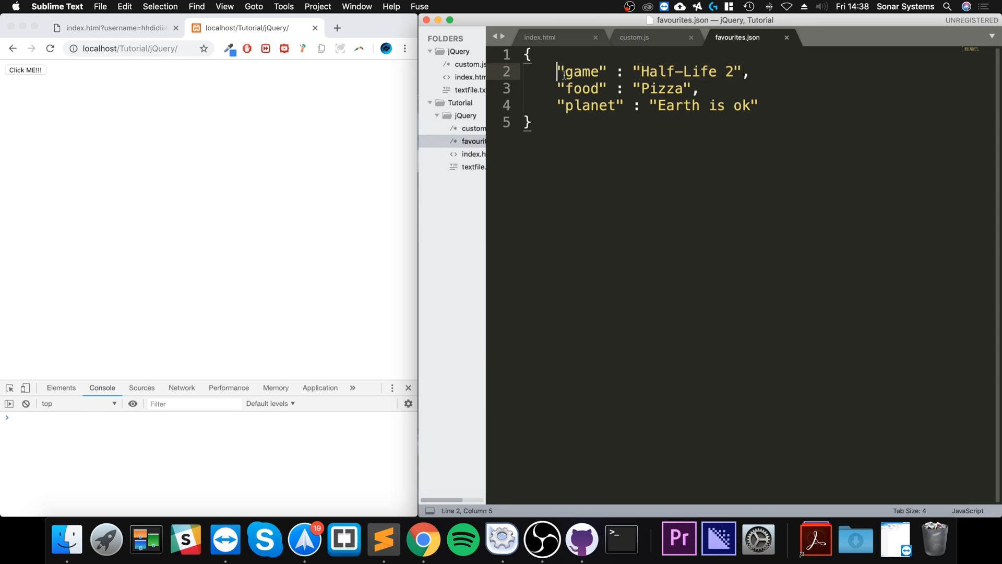
double_click(580, 72)
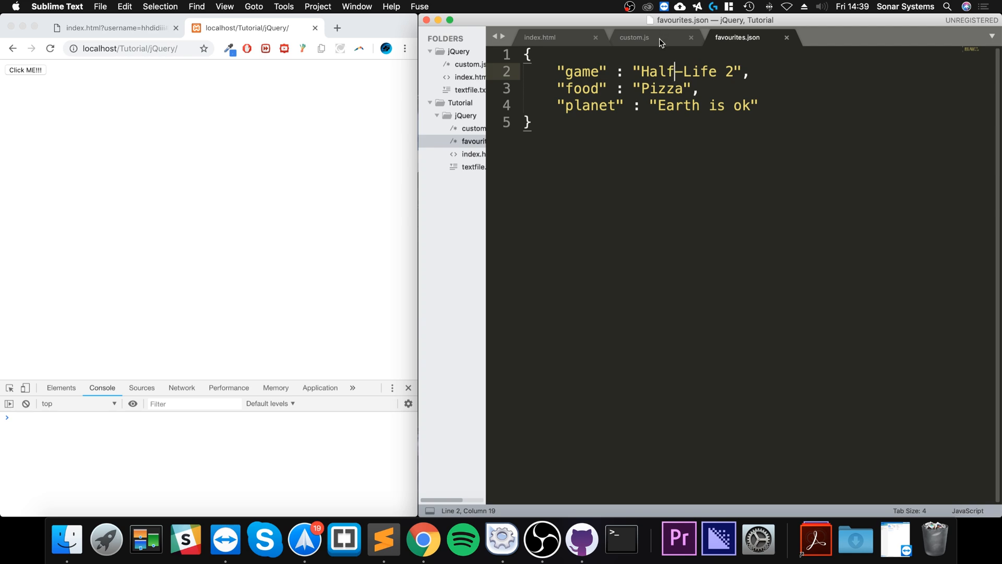
Check the EpicButton element in index.html and favourites.json, ending on custom.js.
left_click(539, 38)
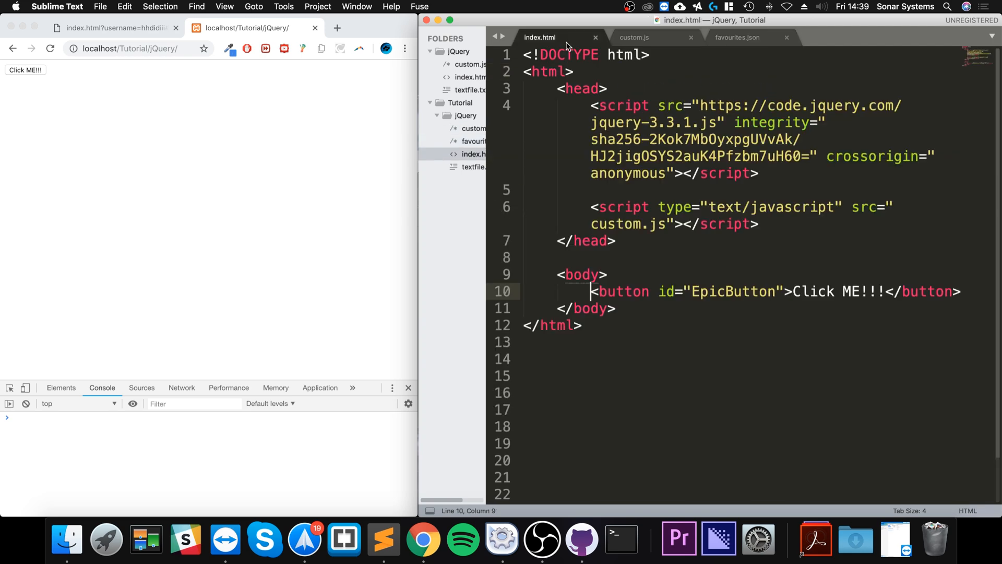
left_click_drag(591, 291, 523, 308)
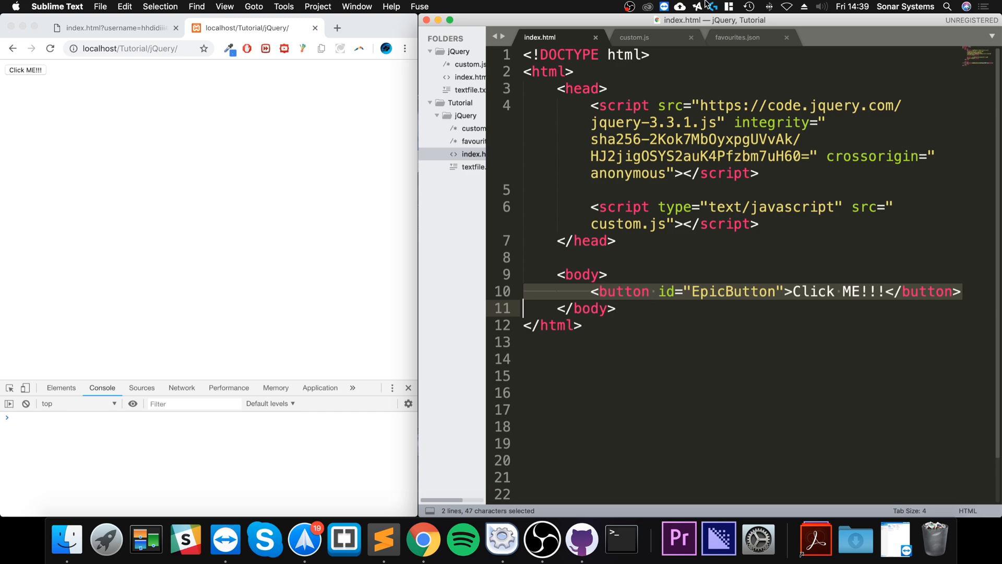
left_click(634, 37)
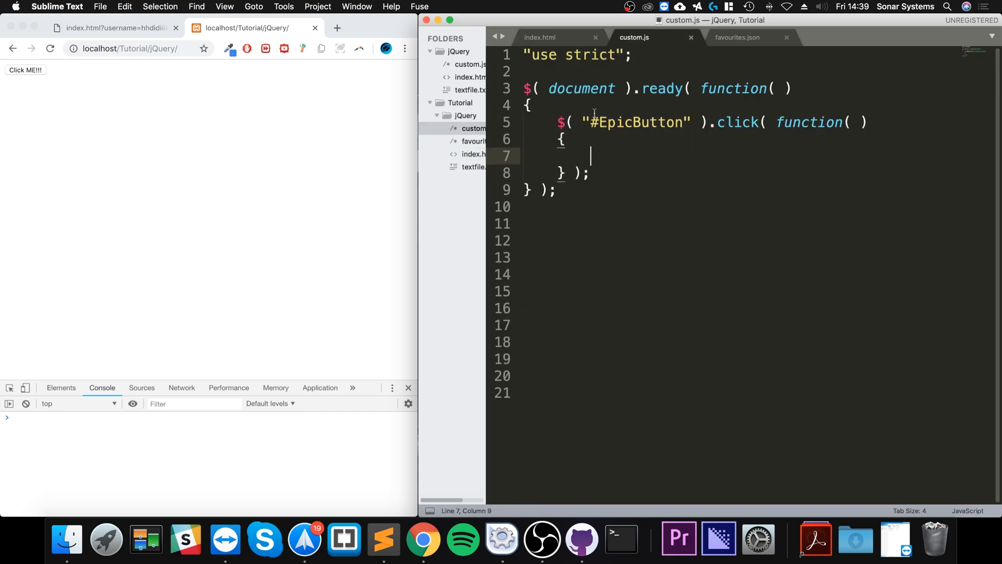
mouse_move(634, 159)
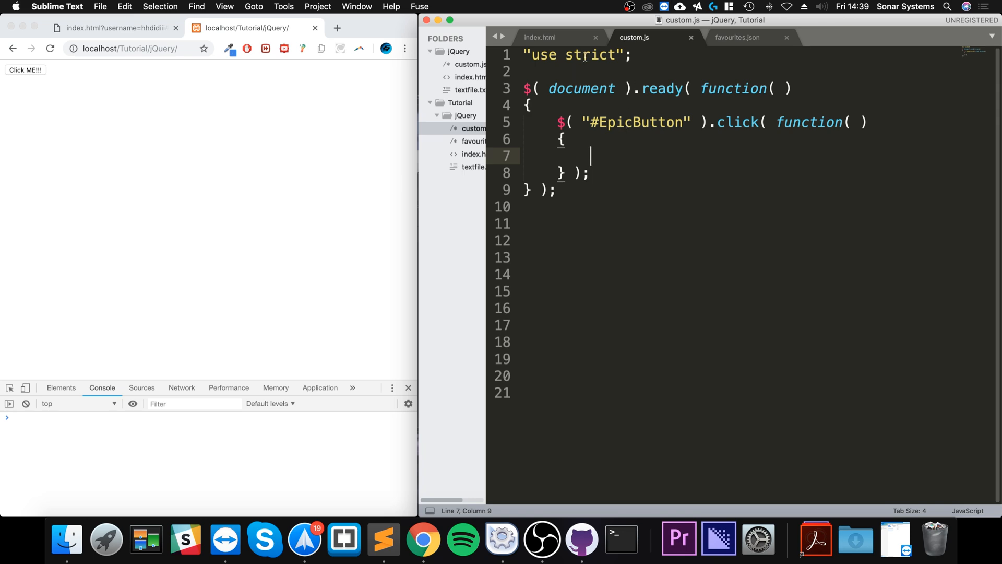
left_click(739, 37)
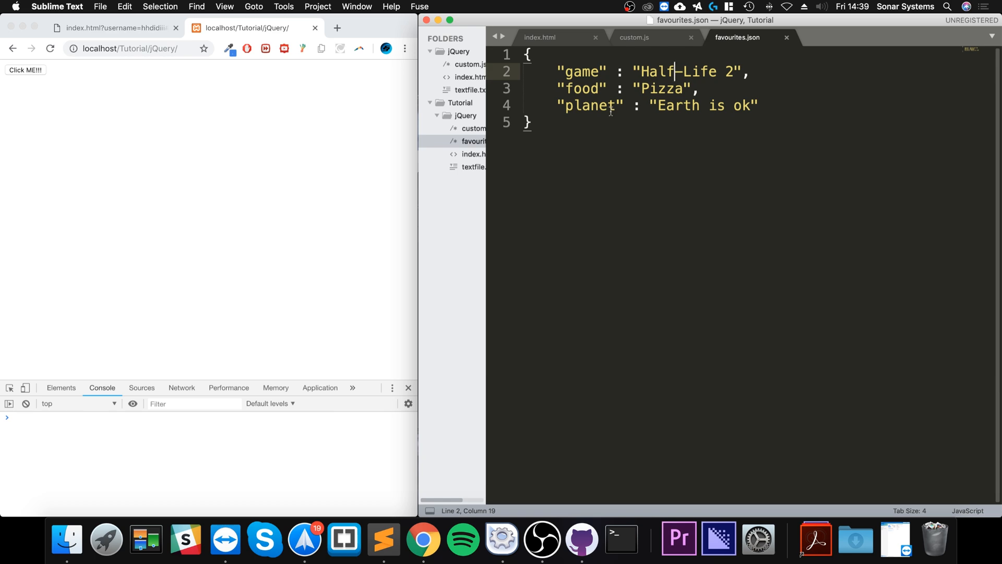
mouse_move(56, 466)
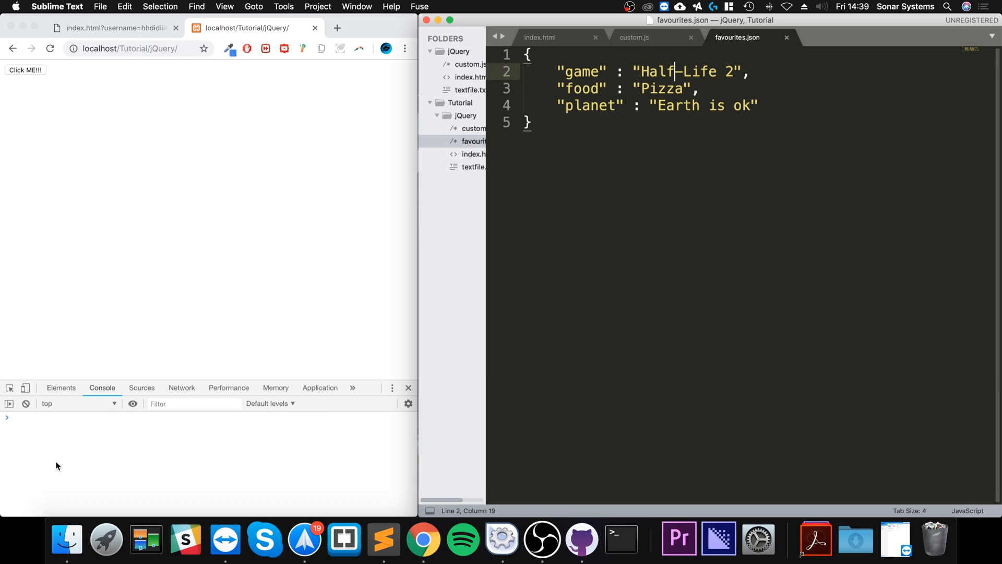
mouse_move(660, 50)
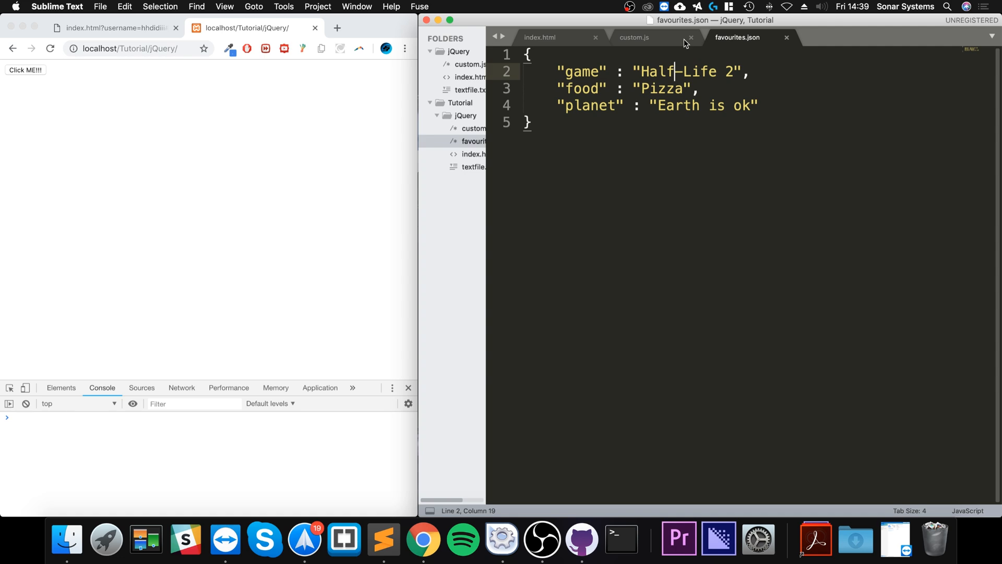
mouse_move(669, 44)
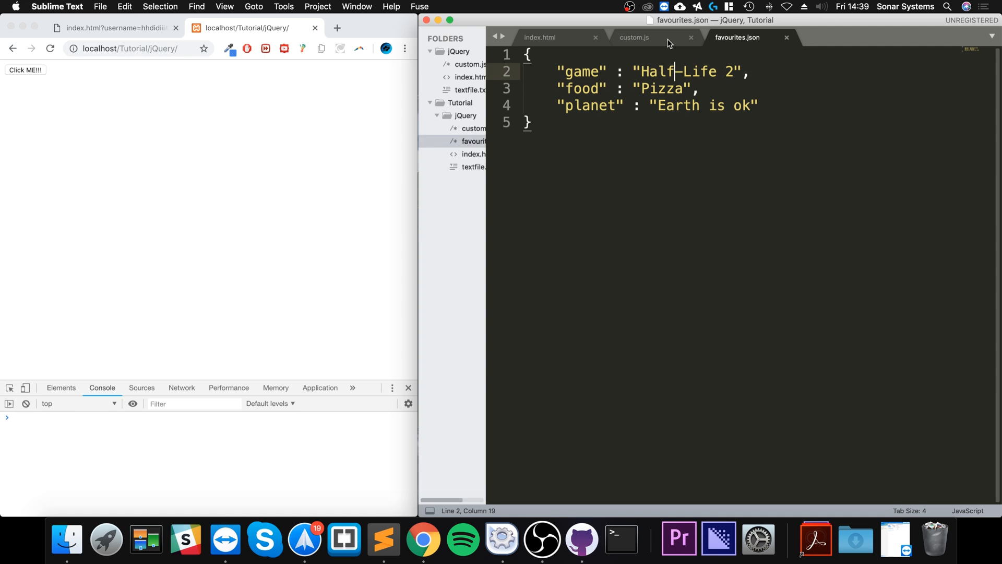
left_click(634, 37)
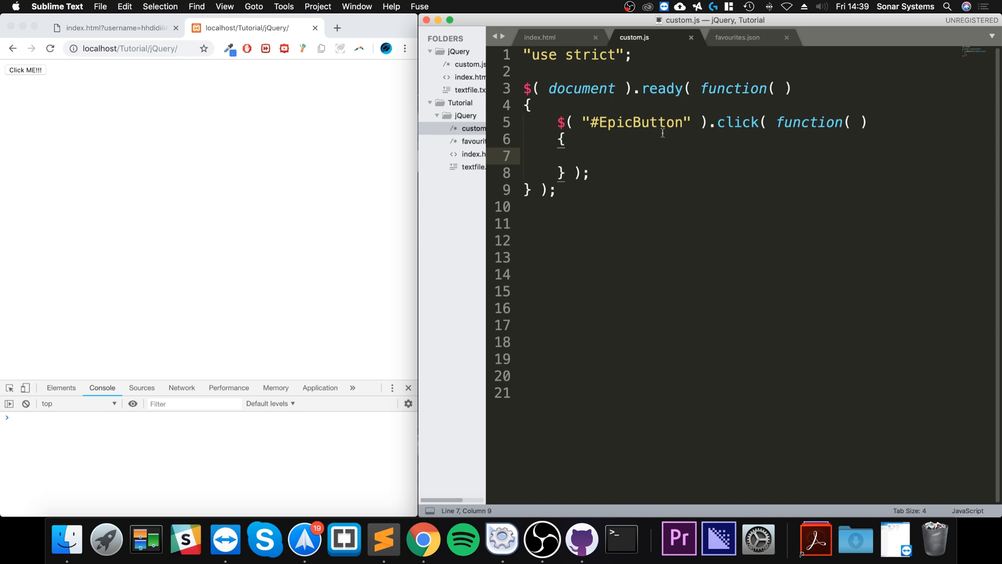
Call $.getJSON("favourites.json", function(result) {...}) inside the EpicButton click handler.
type("$.get")
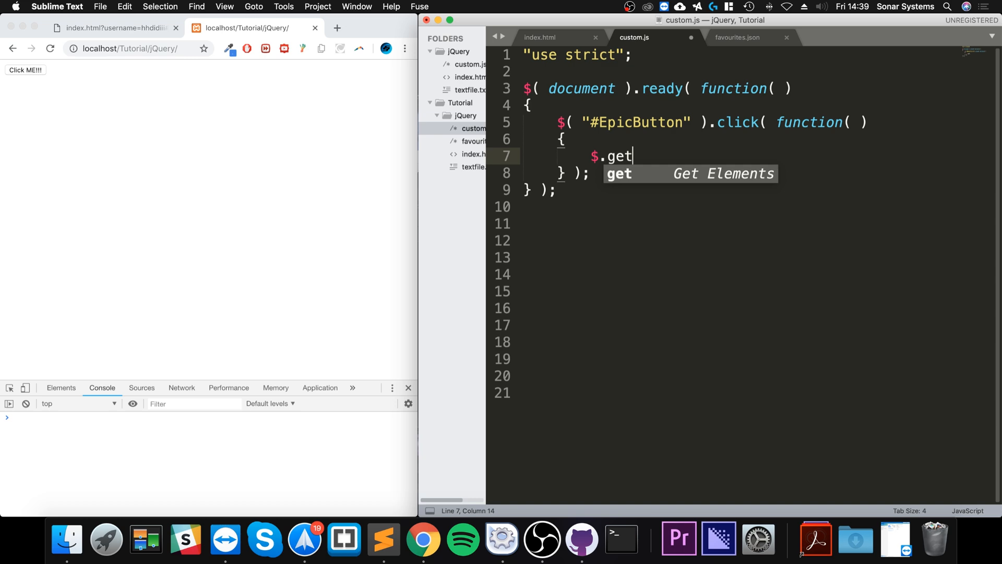
type("JSO")
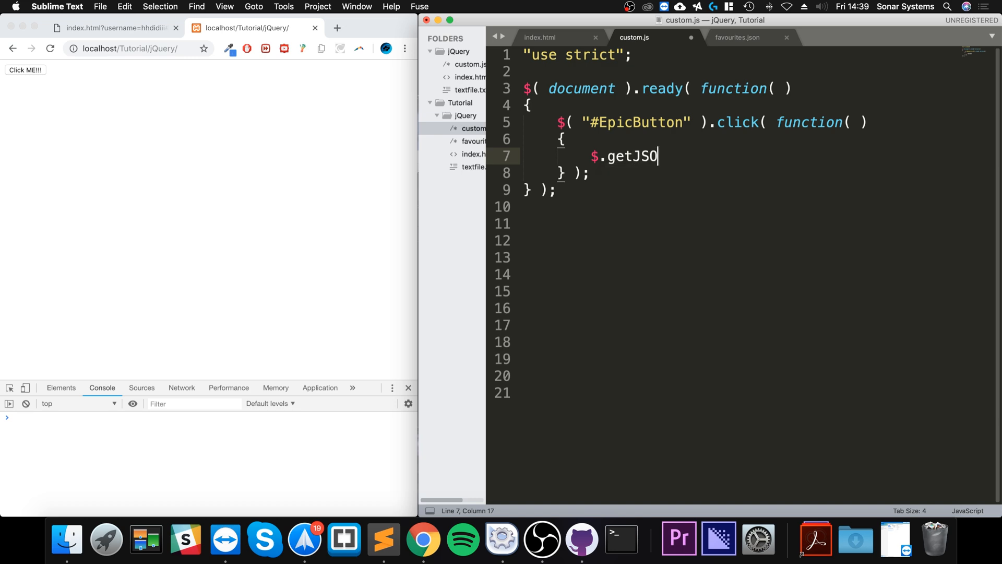
type("N()")
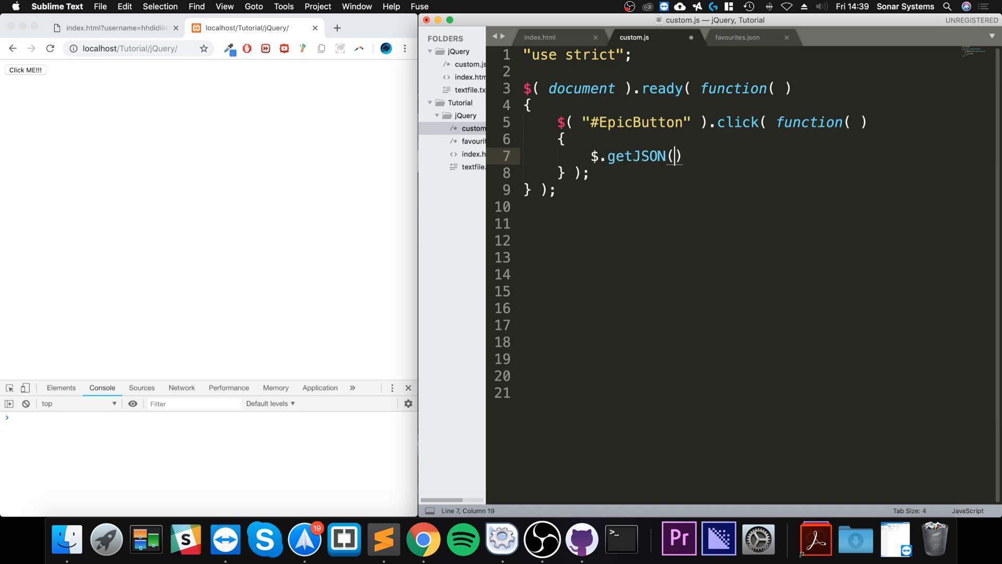
type("\" \"")
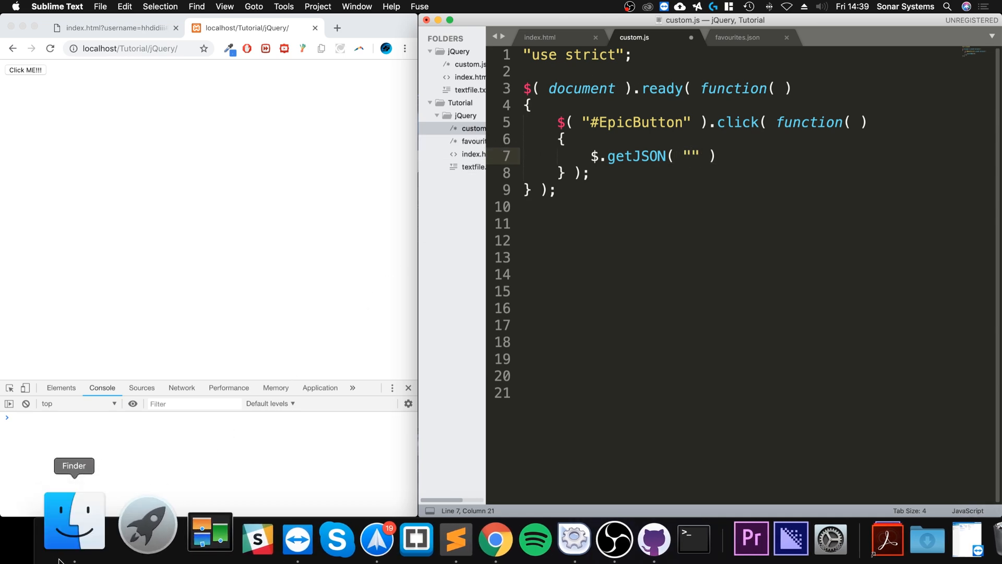
left_click(74, 521)
type("favou")
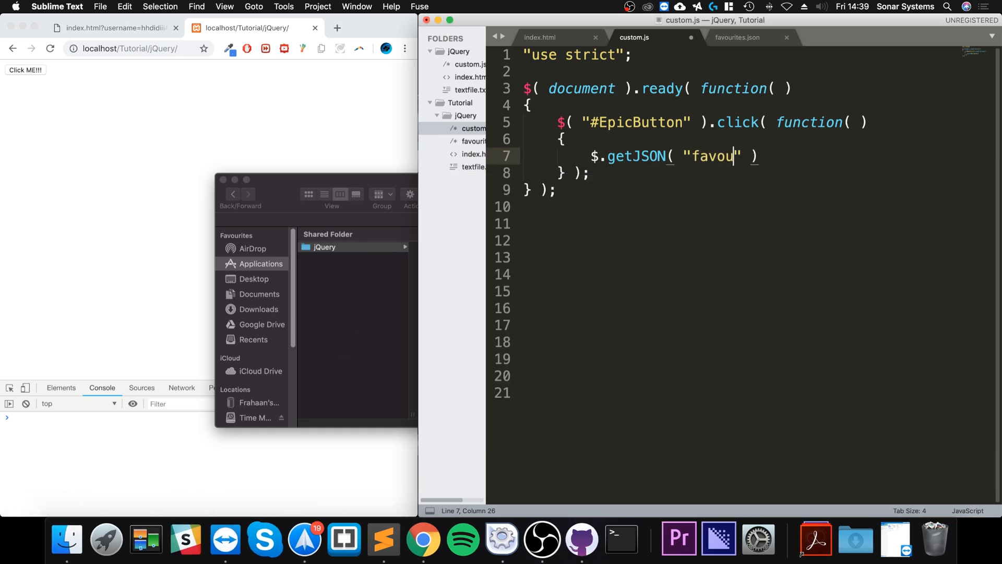
type("rites.json")
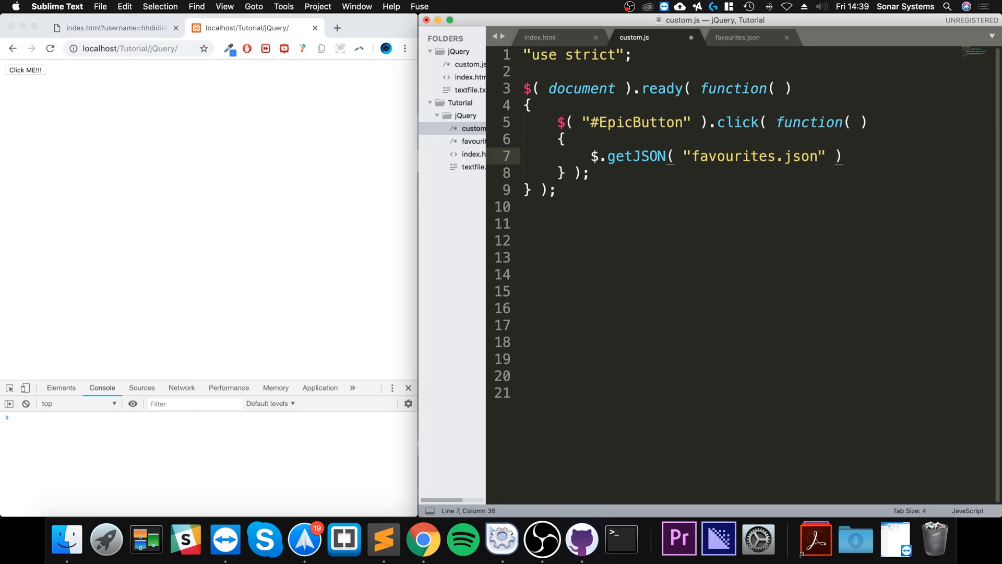
type(", function( result")
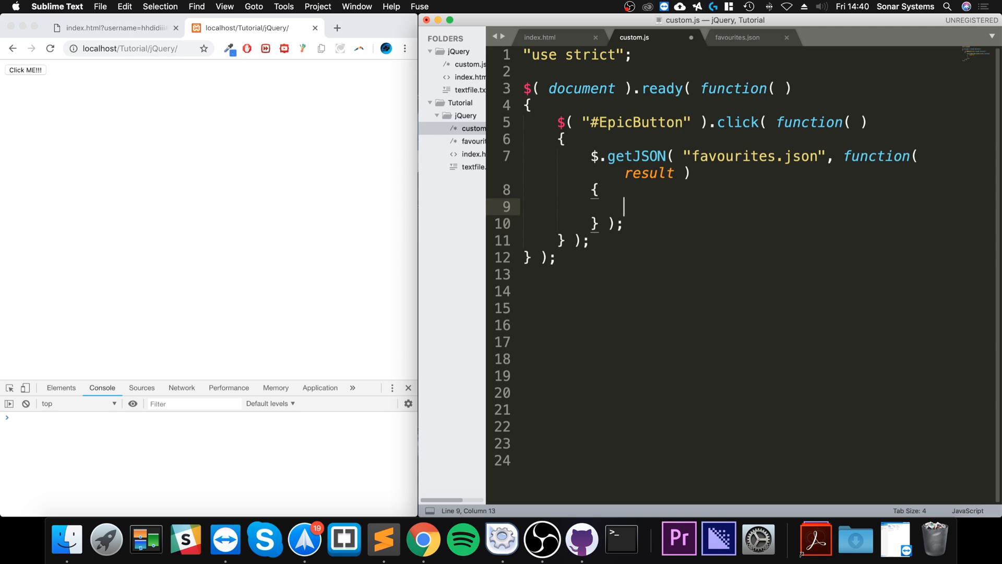
Log the fetched result with console.log(result) in the callback.
type("console.log( );")
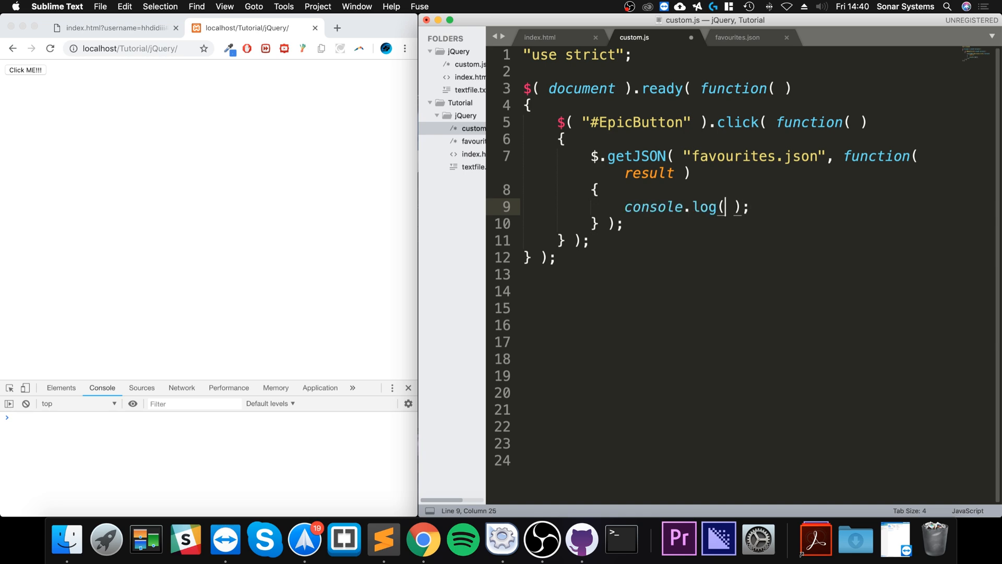
type("result")
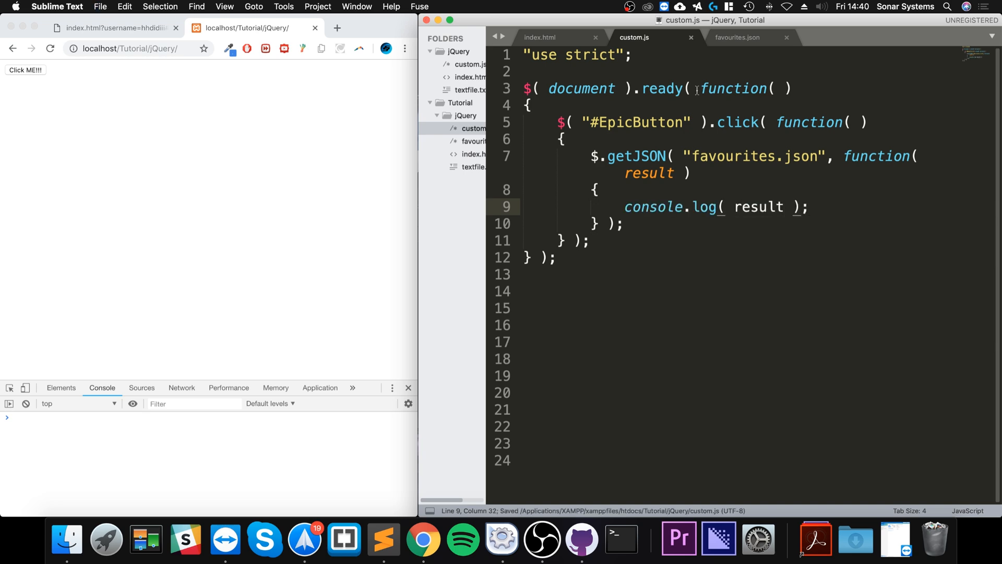
Run the button handler in Chrome, expand the logged favourites object, and return after the log line.
left_click(25, 70)
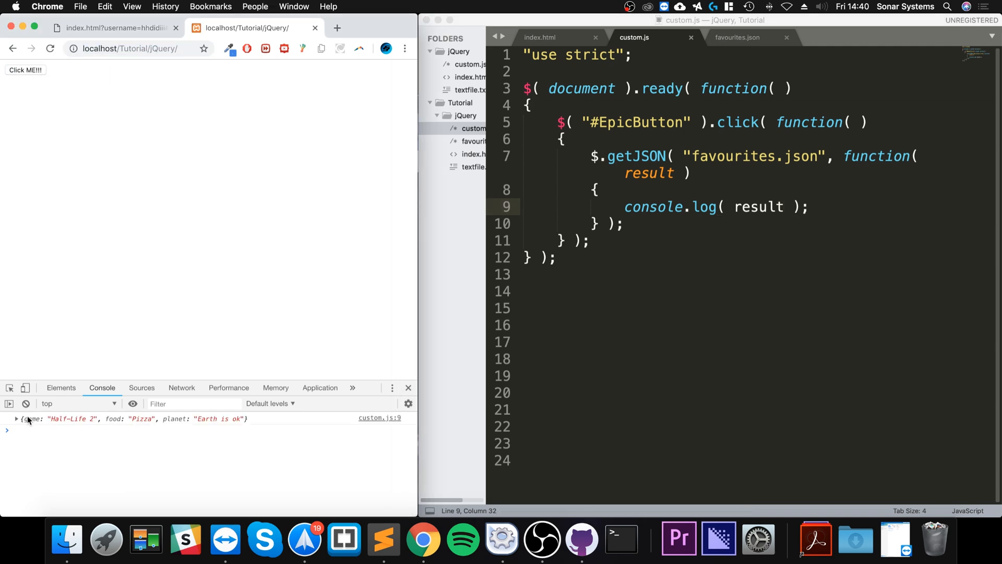
left_click(16, 418)
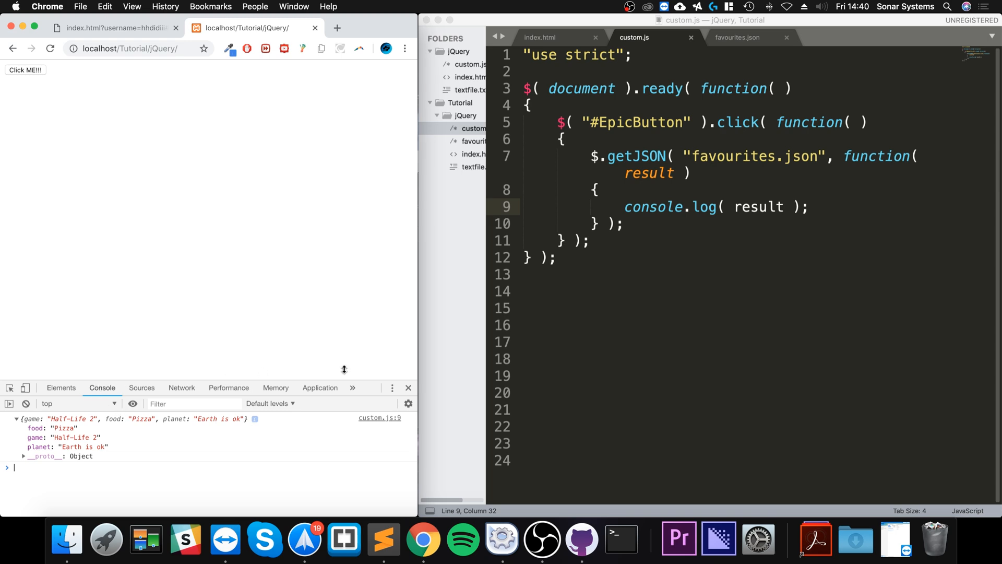
mouse_move(719, 382)
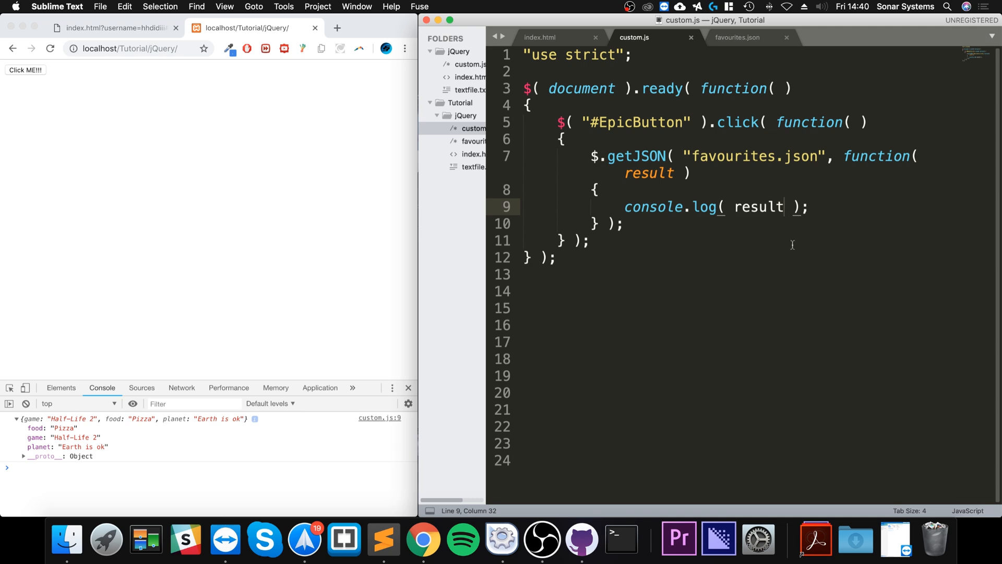
left_click_drag(626, 206, 807, 207)
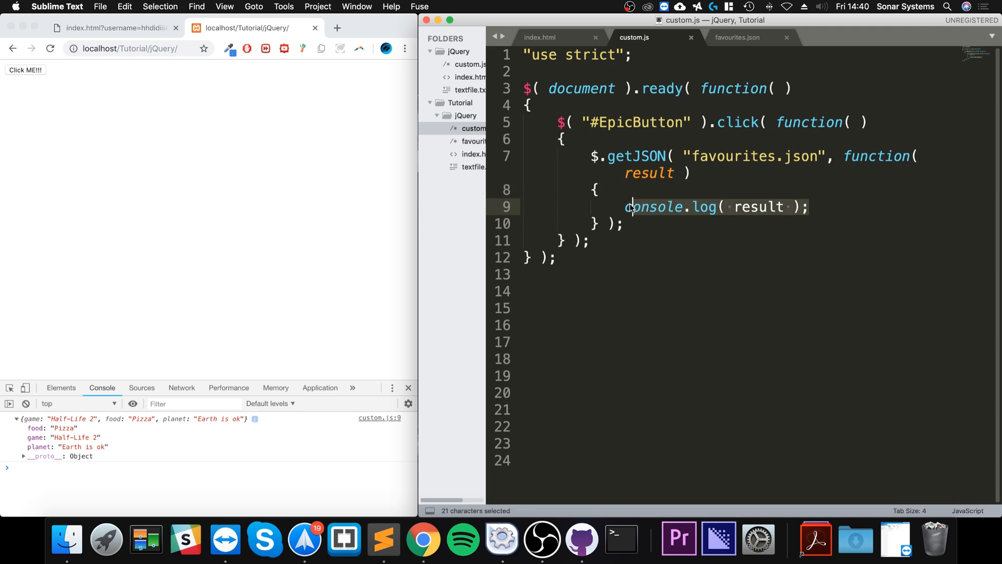
left_click(844, 207)
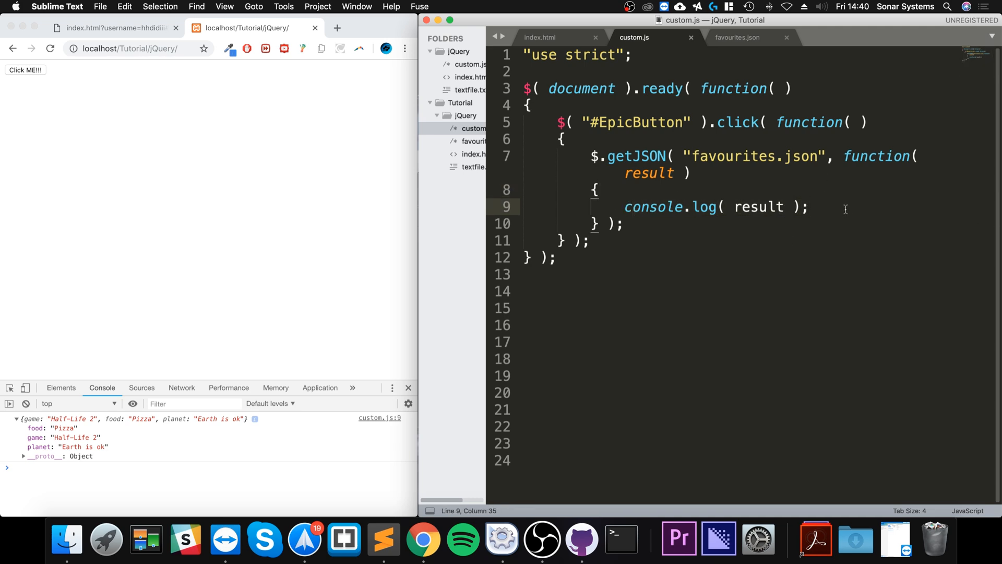
Add $.each(result, function(index, value) {}) below the console.log(result) line.
type("$.ea")
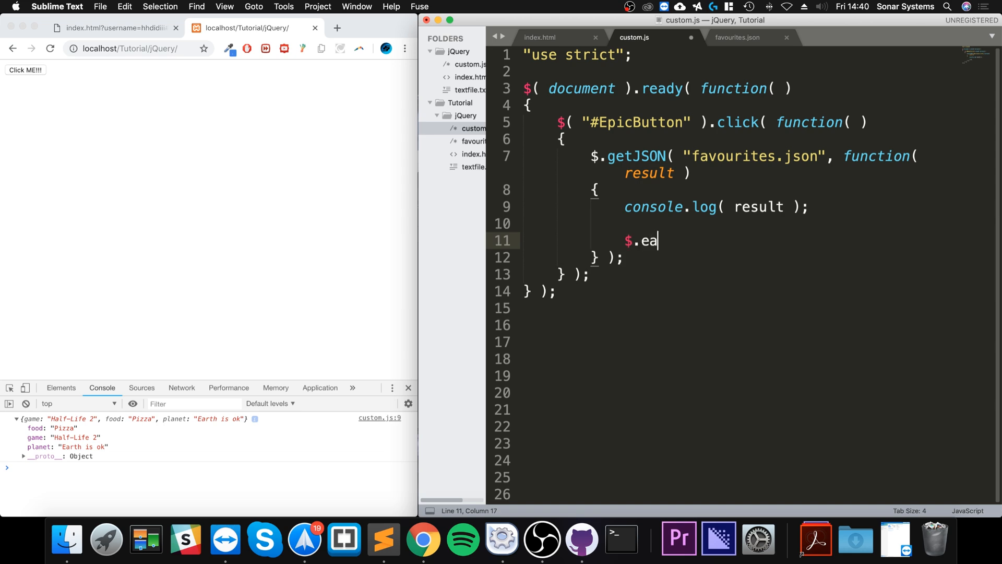
type("ch")
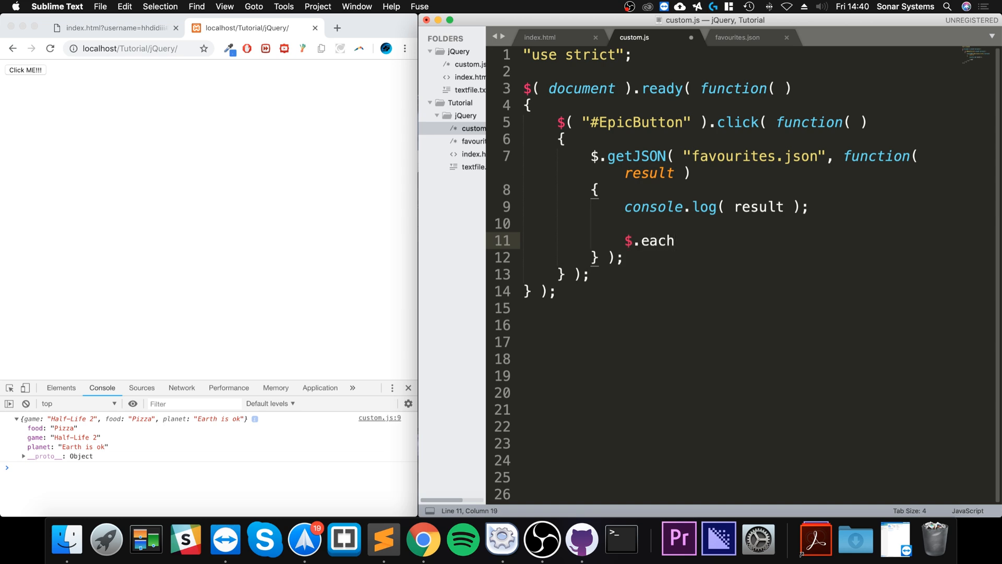
type("( result)")
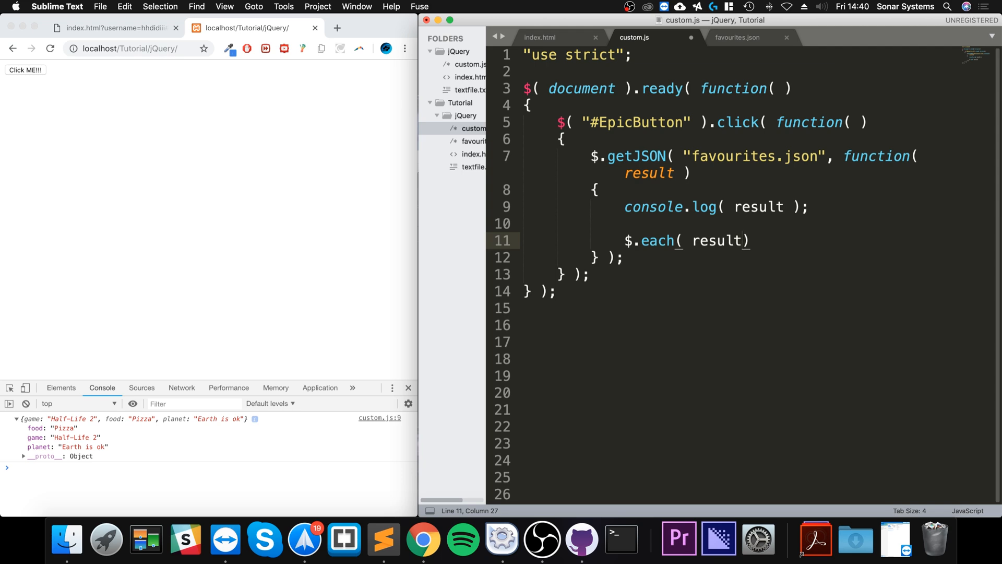
type(", function(")
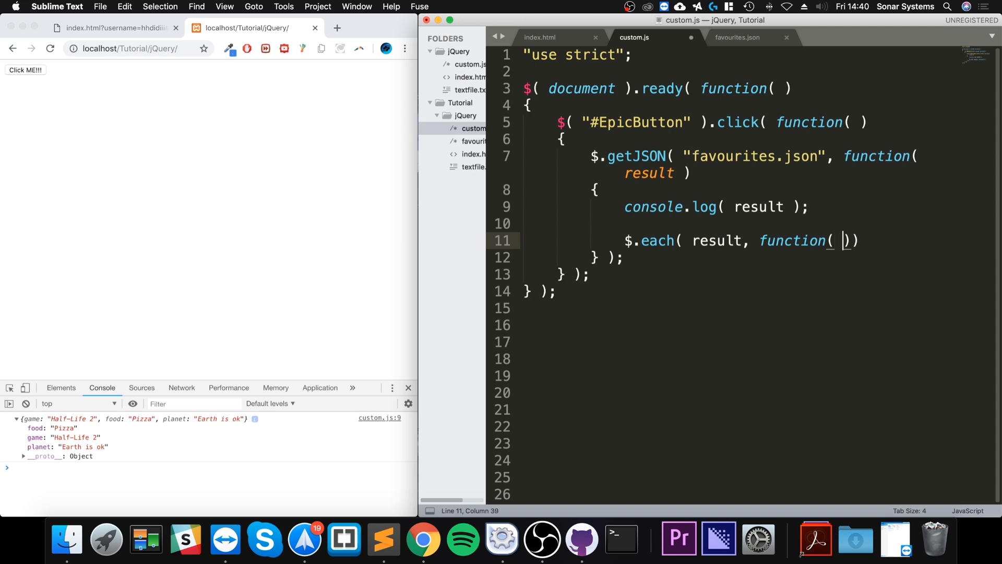
type("index,")
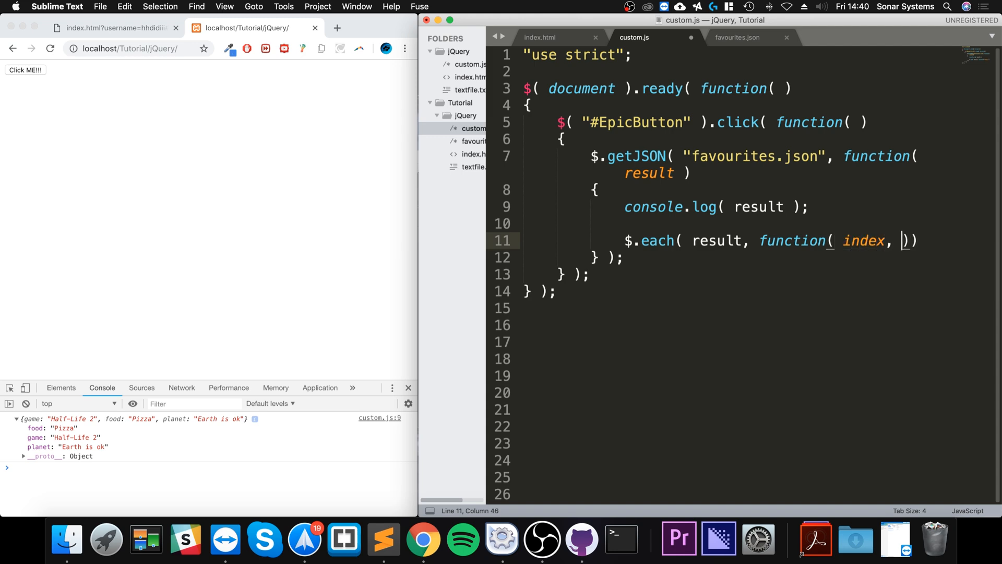
type("value")
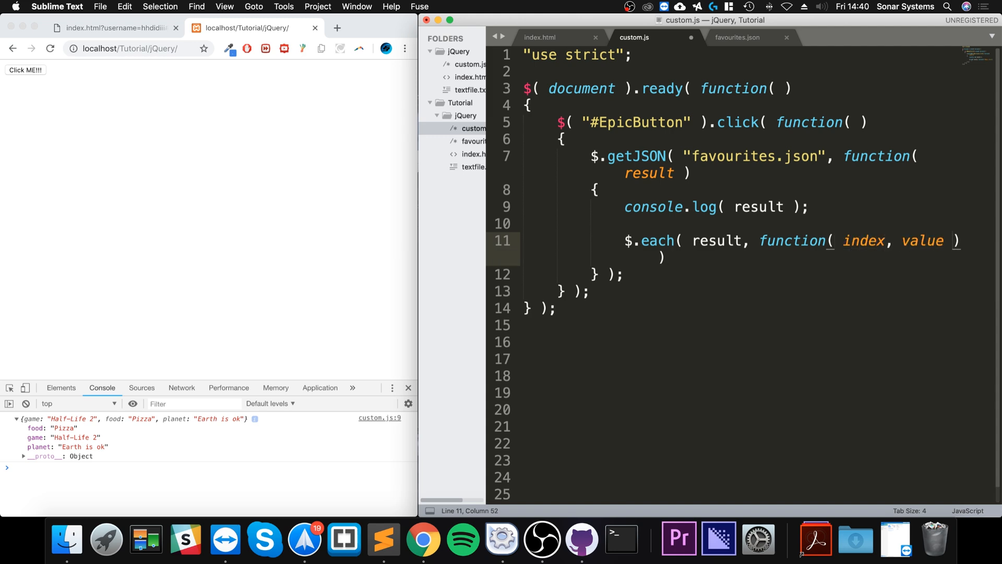
type("{}")
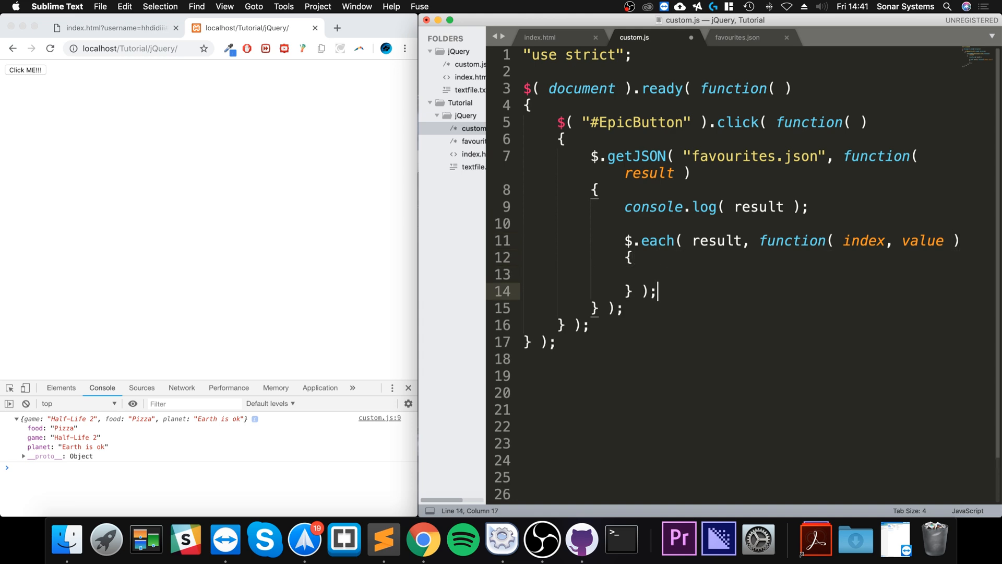
Log index inside the $.each callback with console.log(index).
type("console.log();")
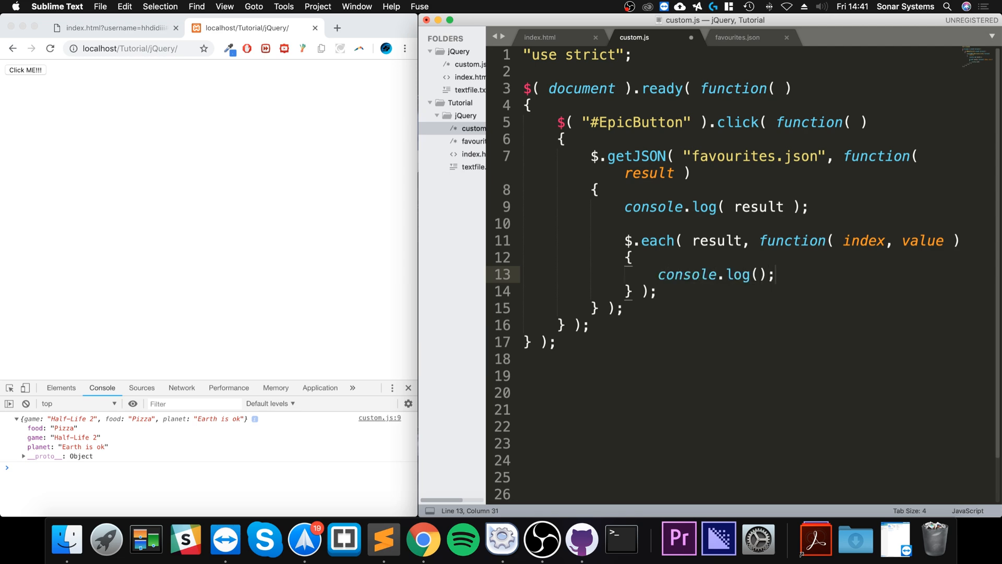
type("index")
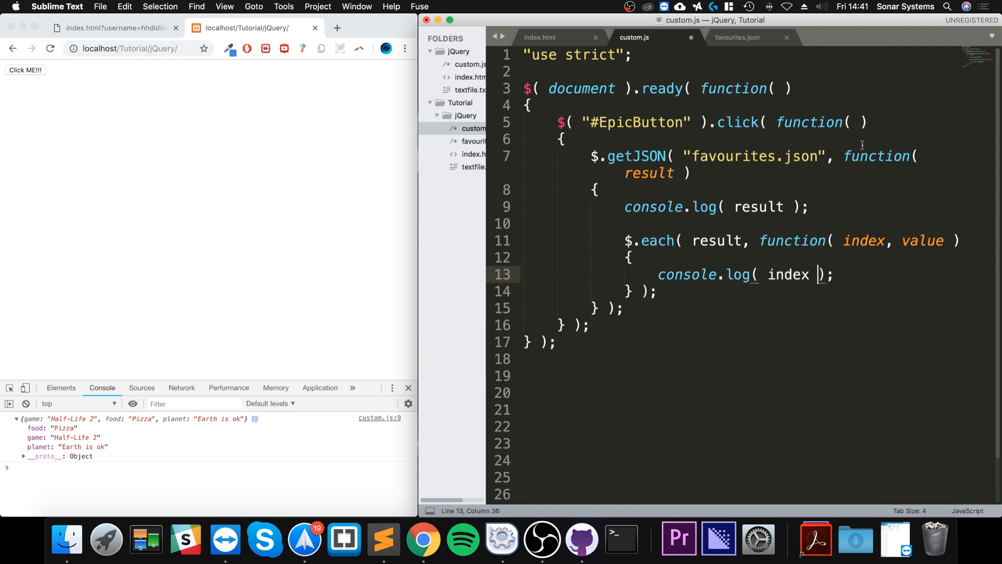
After checking the game key in favourites.json, extend the log to index + " - " + value.
left_click(738, 37)
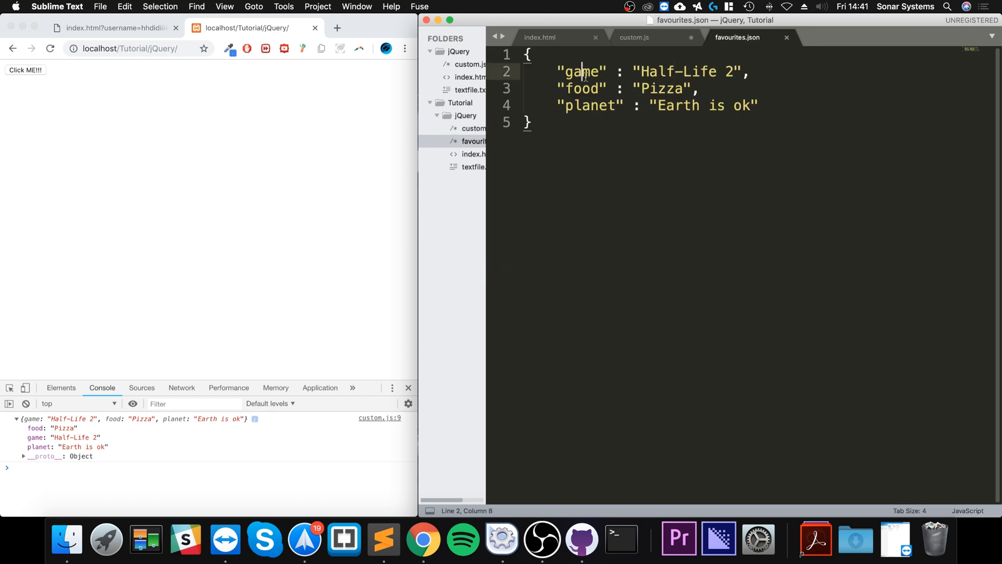
double_click(588, 106)
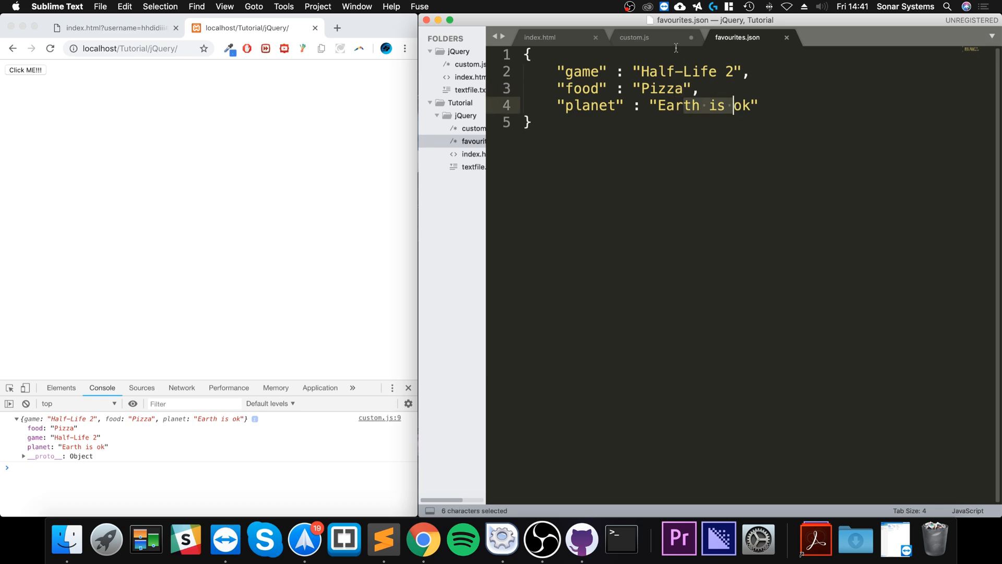
left_click(632, 37)
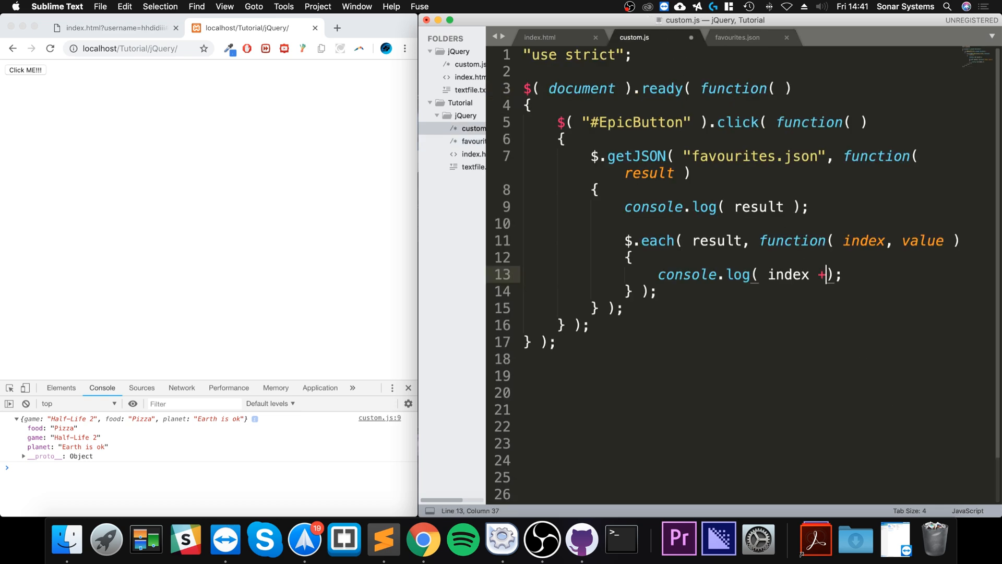
type("\" : \"")
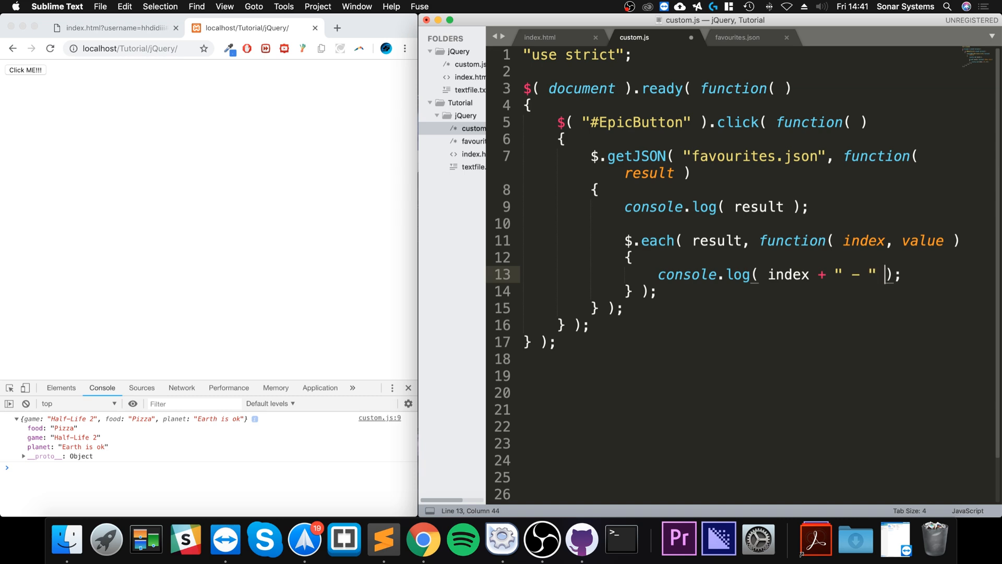
type("+ value")
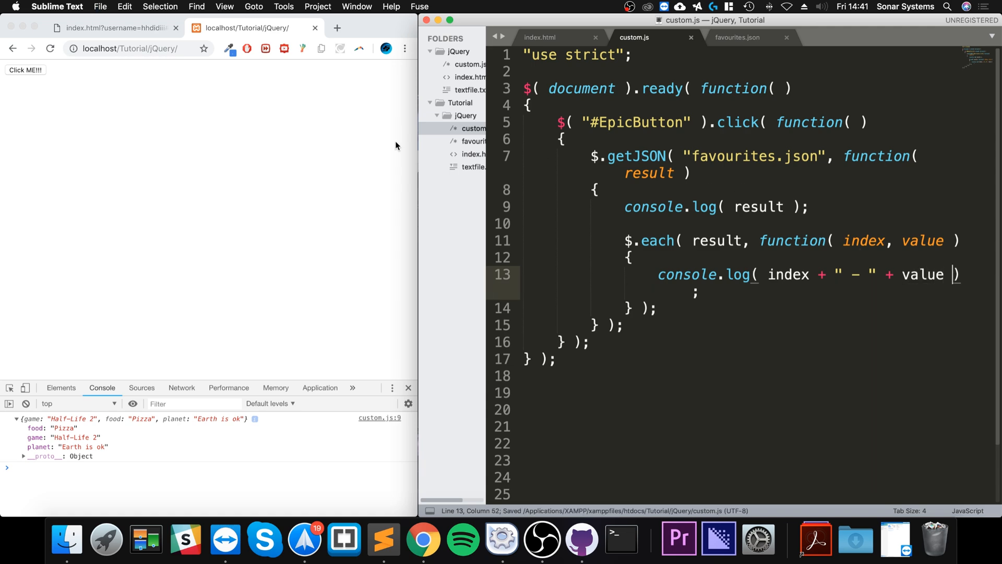
mouse_move(490, 231)
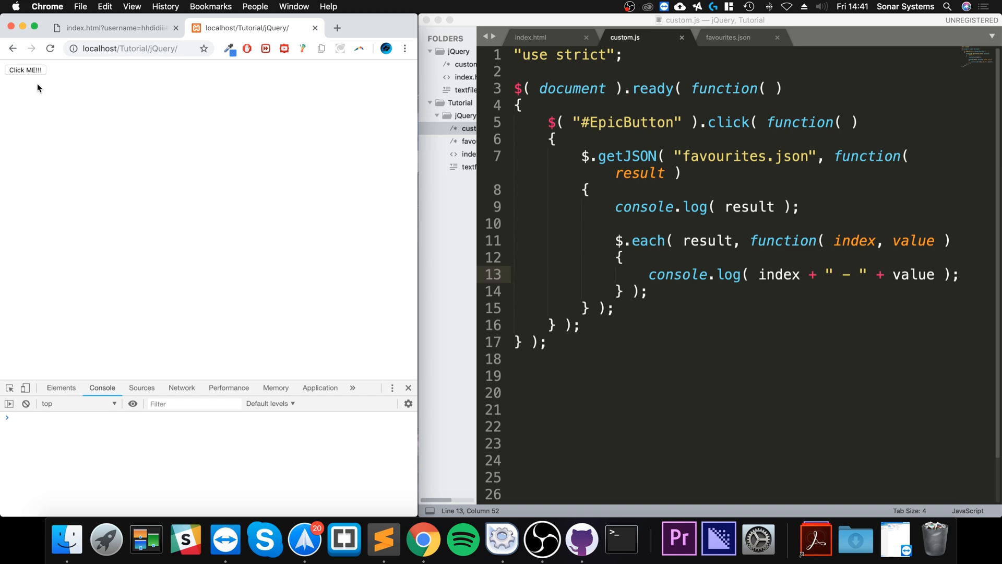
Trigger the button in Chrome to list each favourite as a 'key - value' console line.
left_click(25, 70)
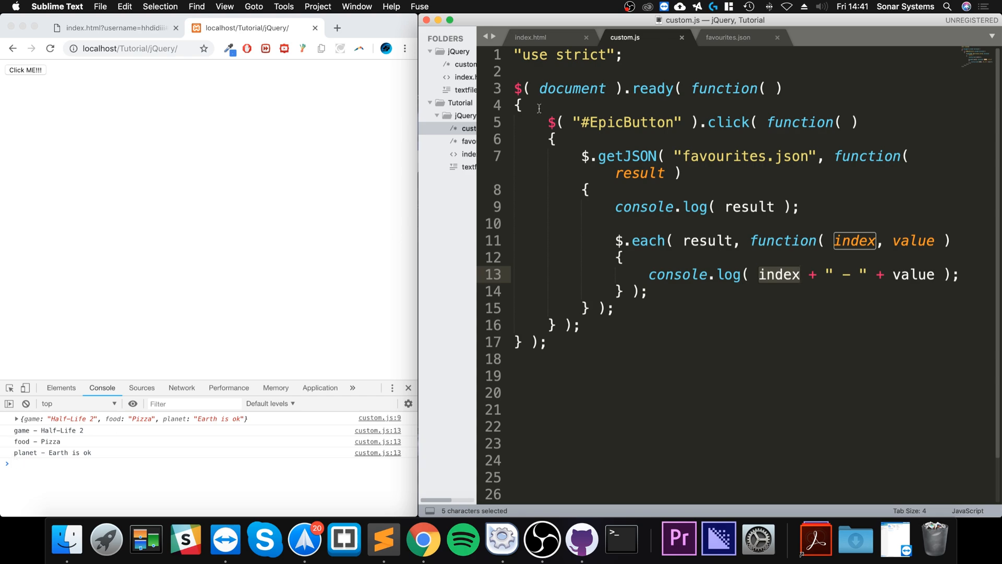
left_click(728, 38)
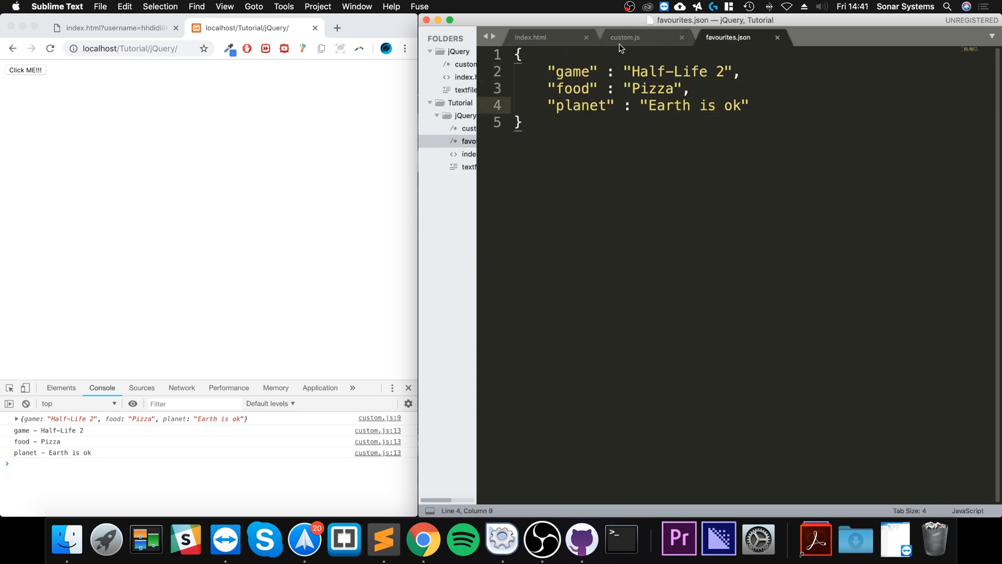
Return to custom.js with the finished $.each loop.
left_click(624, 38)
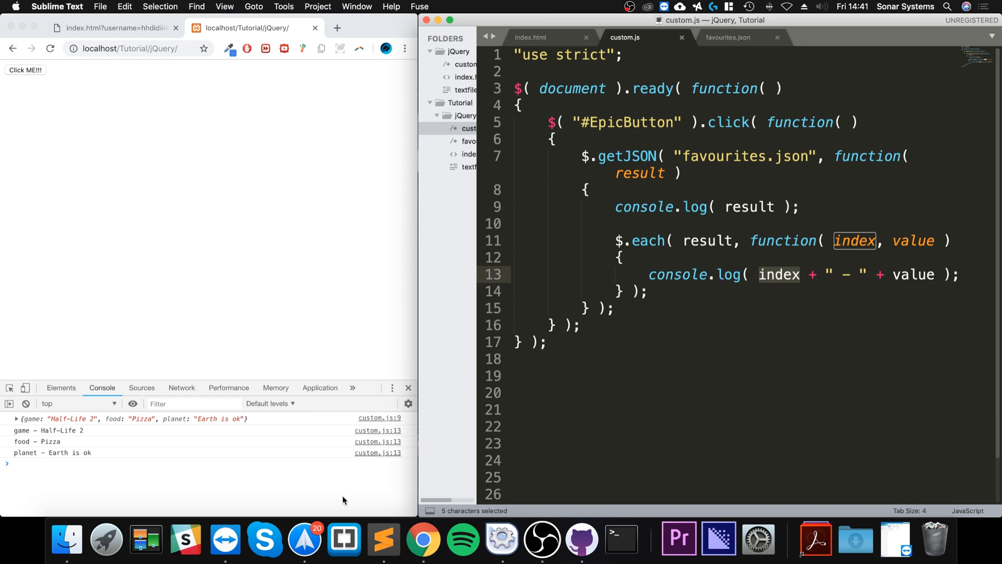
mouse_move(251, 478)
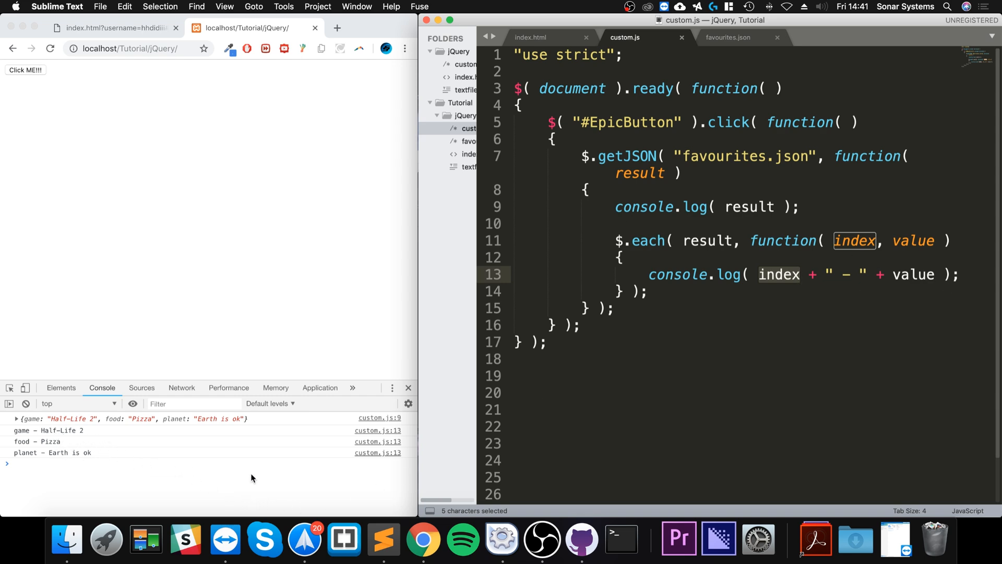
mouse_move(970, 252)
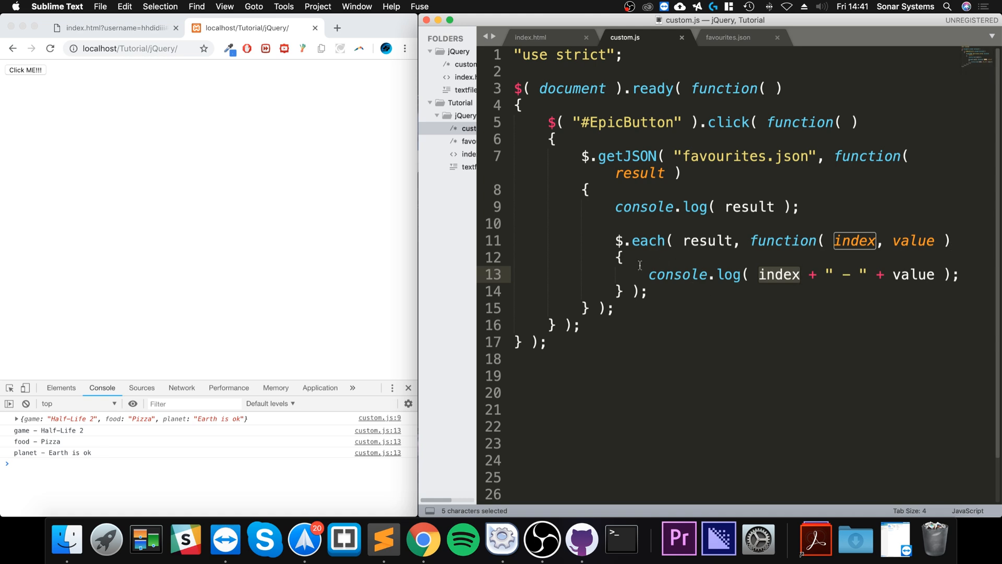
mouse_move(638, 263)
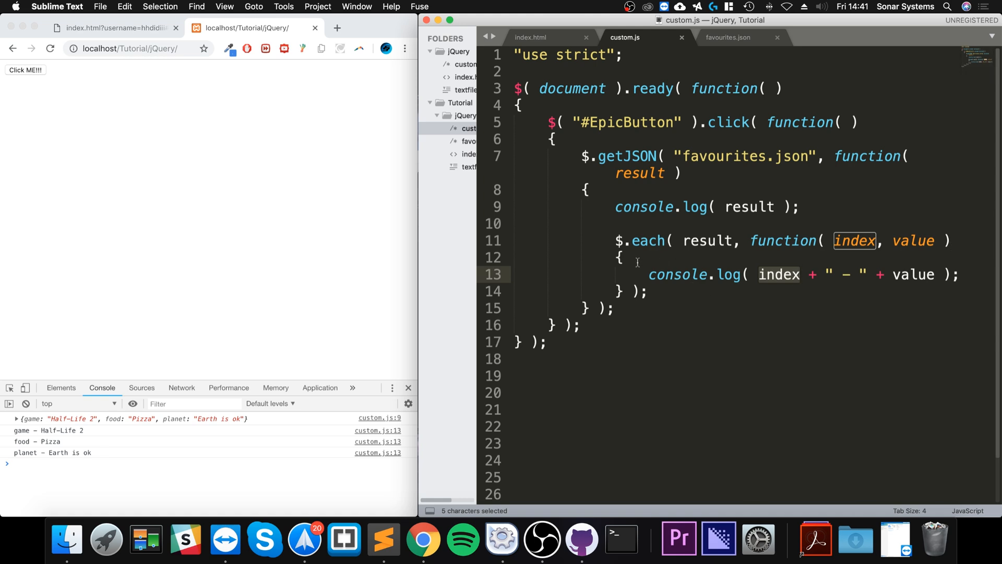